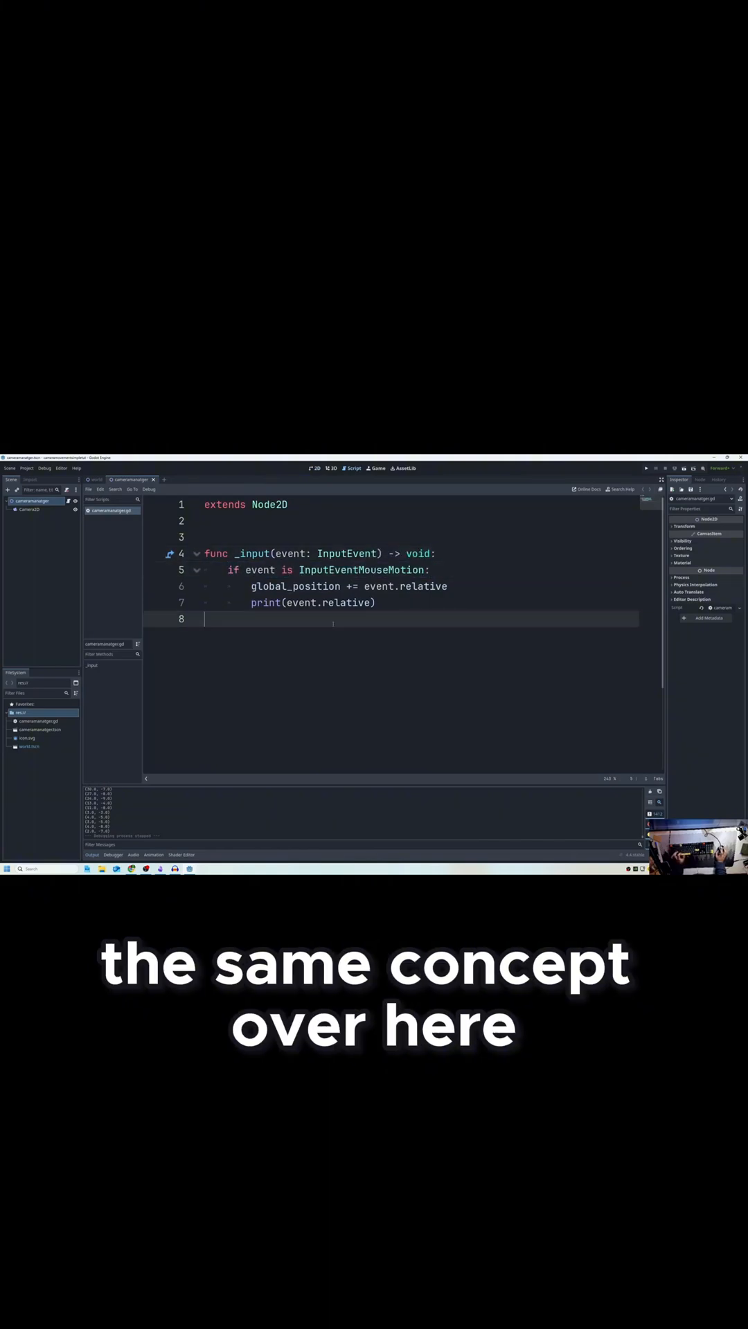
# Begin a new line 9 checking whether the event is InputEventMouseButton
pyautogui.write('if event is InputEventMouseMotion:')
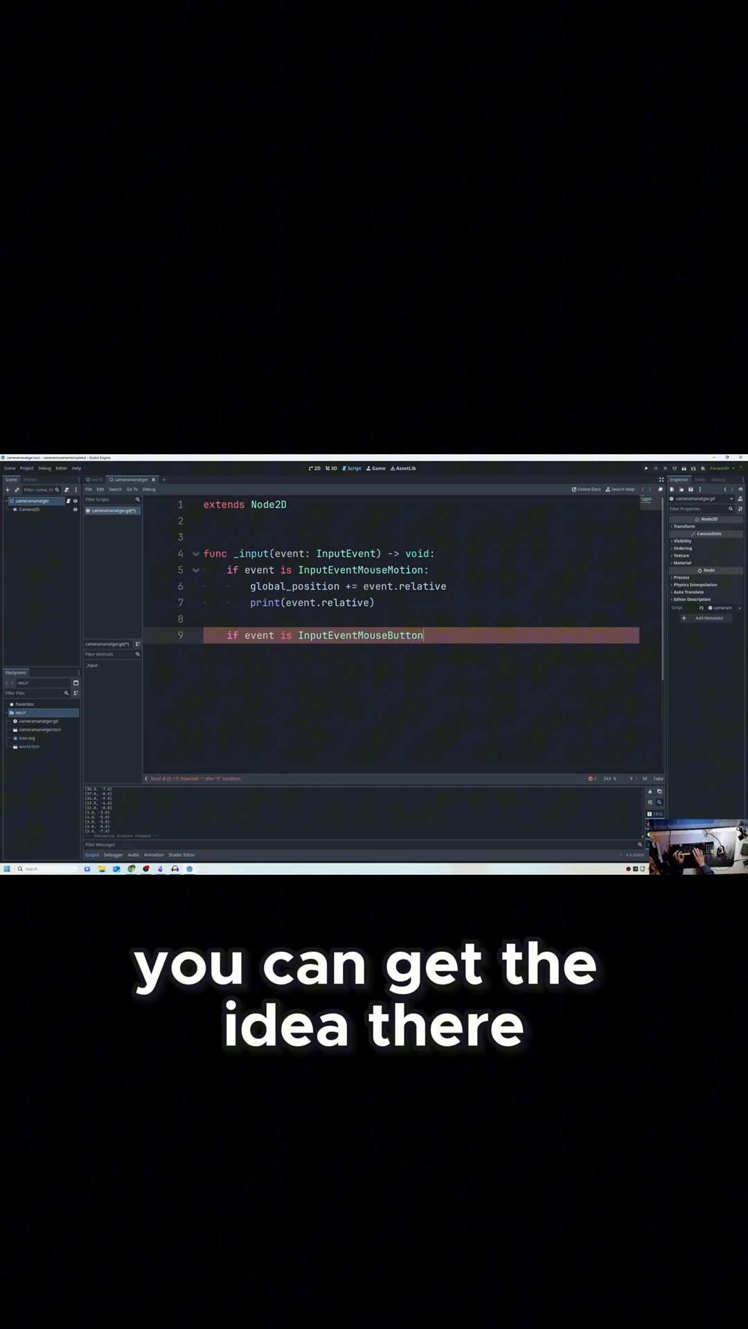
# Close the InputEventMouseButton condition with ':' and start the nested 'if event.button_index' check
pyautogui.write(':')
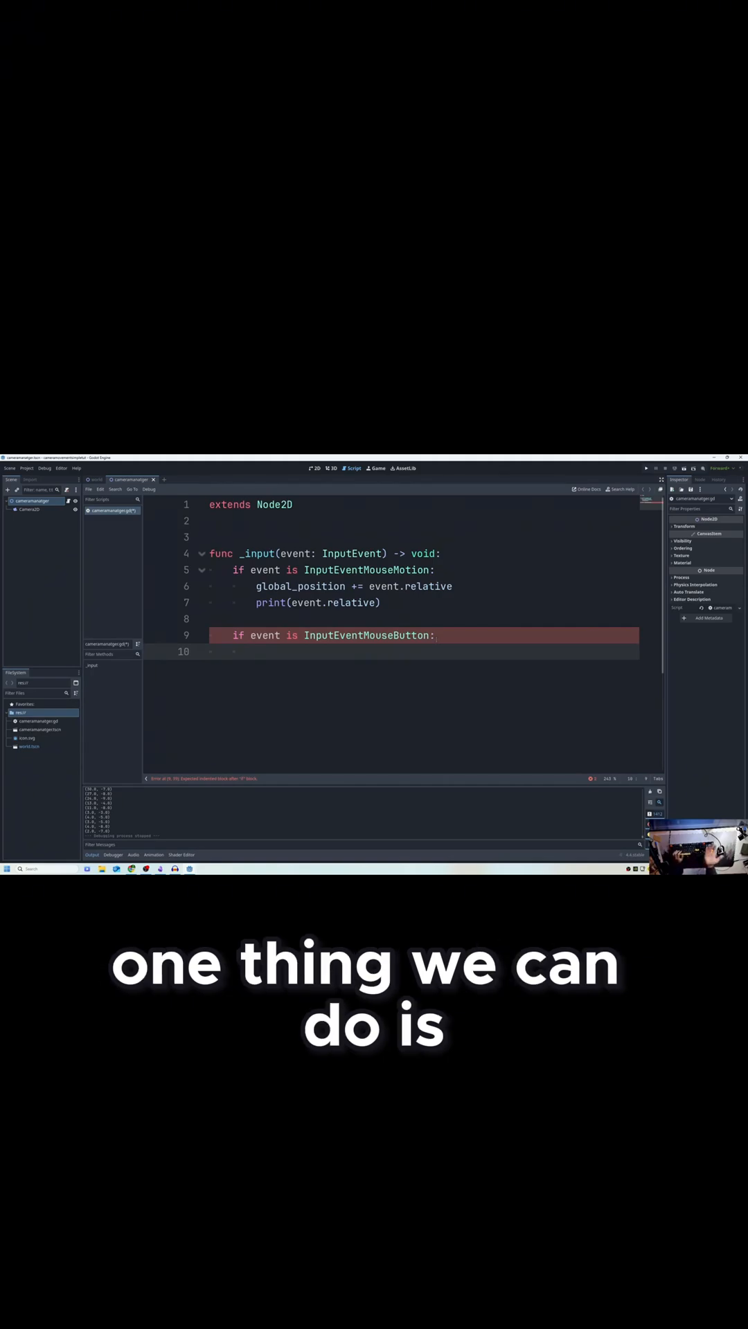
pyautogui.write('if event.button_index')
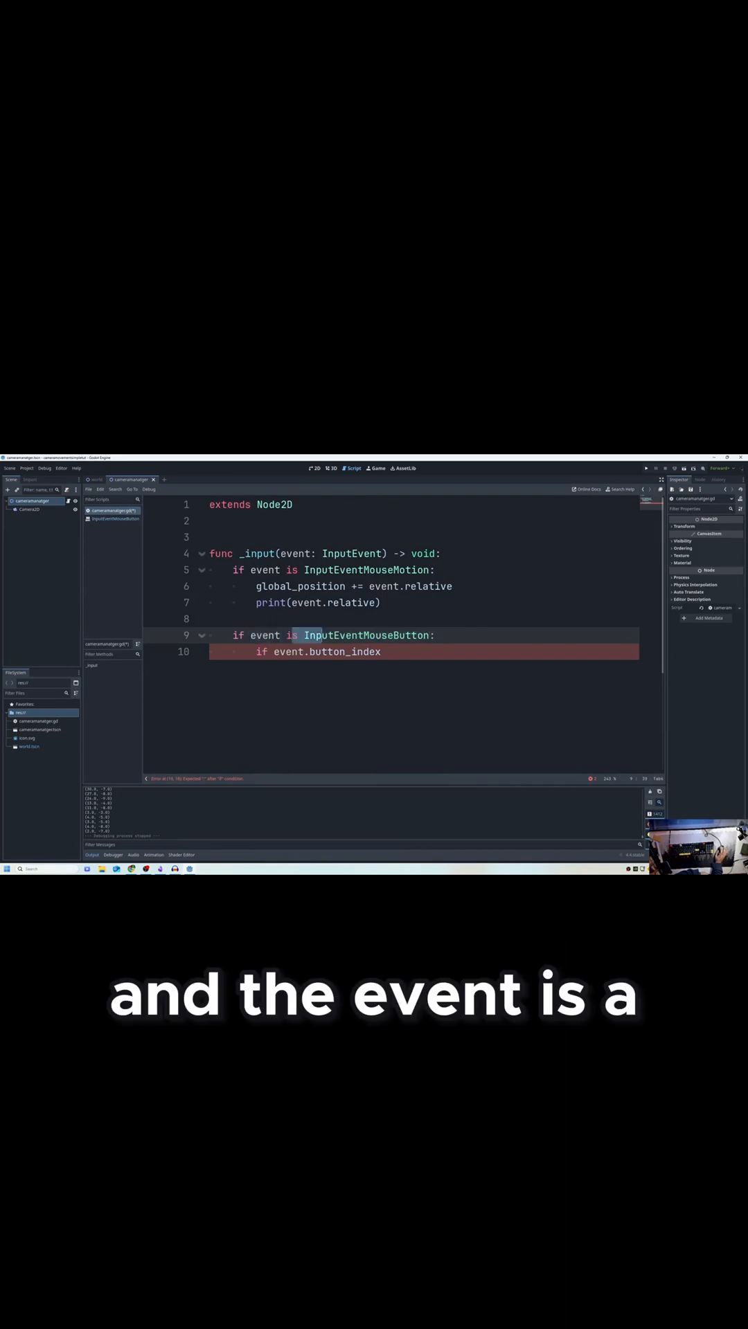
# Compare event.button_index to MOUSE_BUTTON_LEFT and begin assigning isPressed = true beneath it
pyautogui.doubleClick(324, 651)
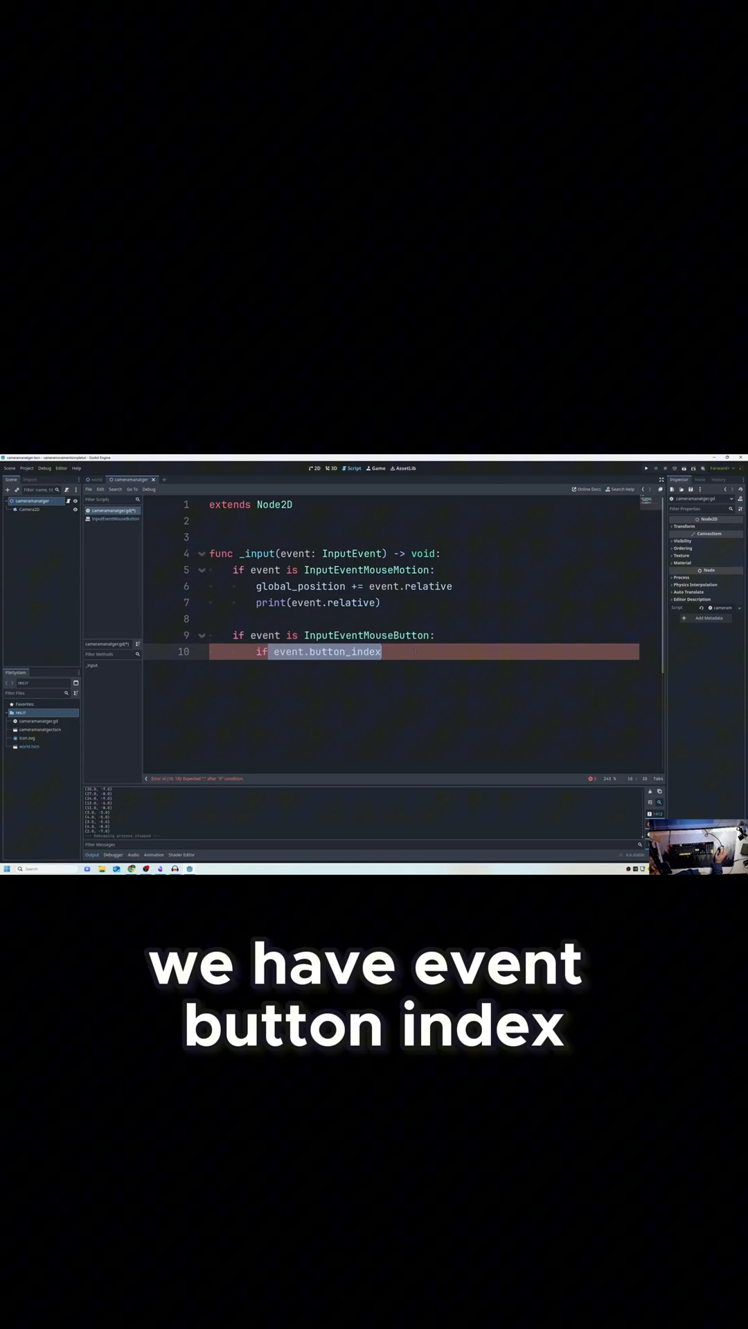
pyautogui.write('==')
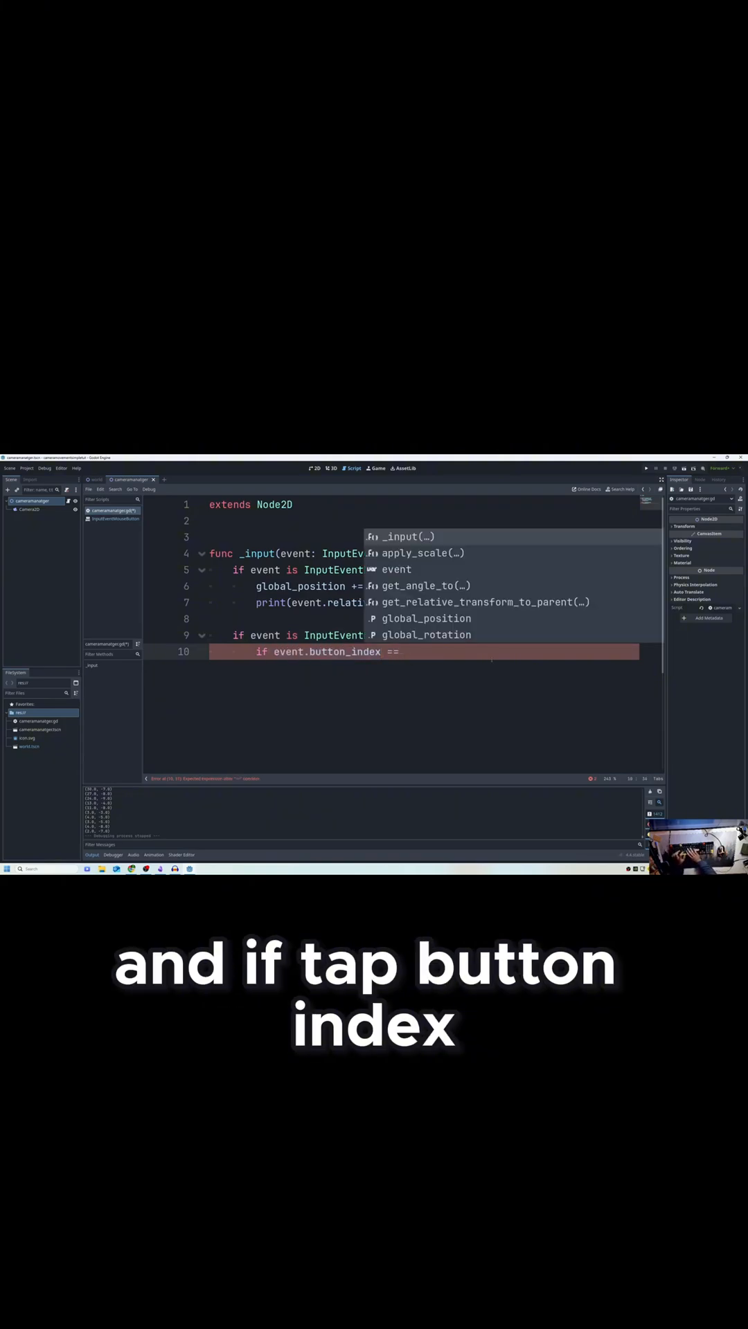
pyautogui.write('MOUSE_BUTTON_LEFT')
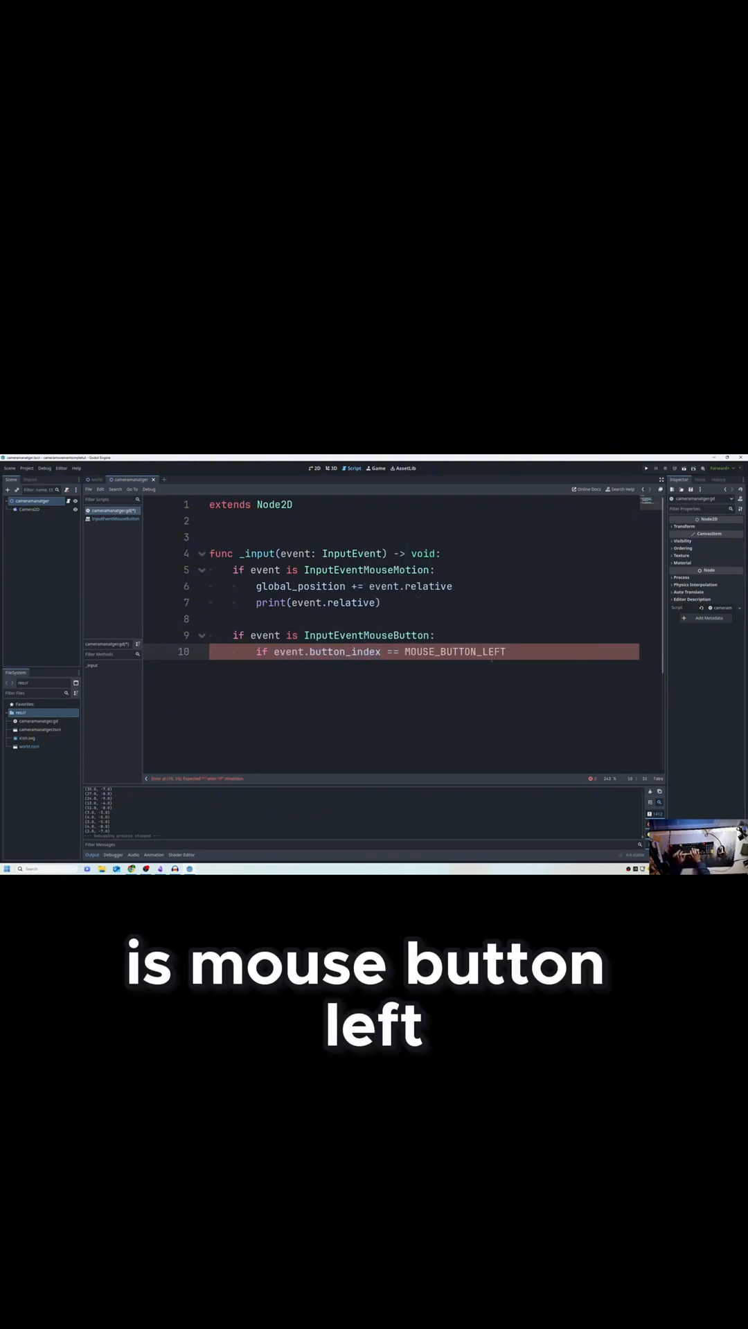
pyautogui.write('isPressed = tru')
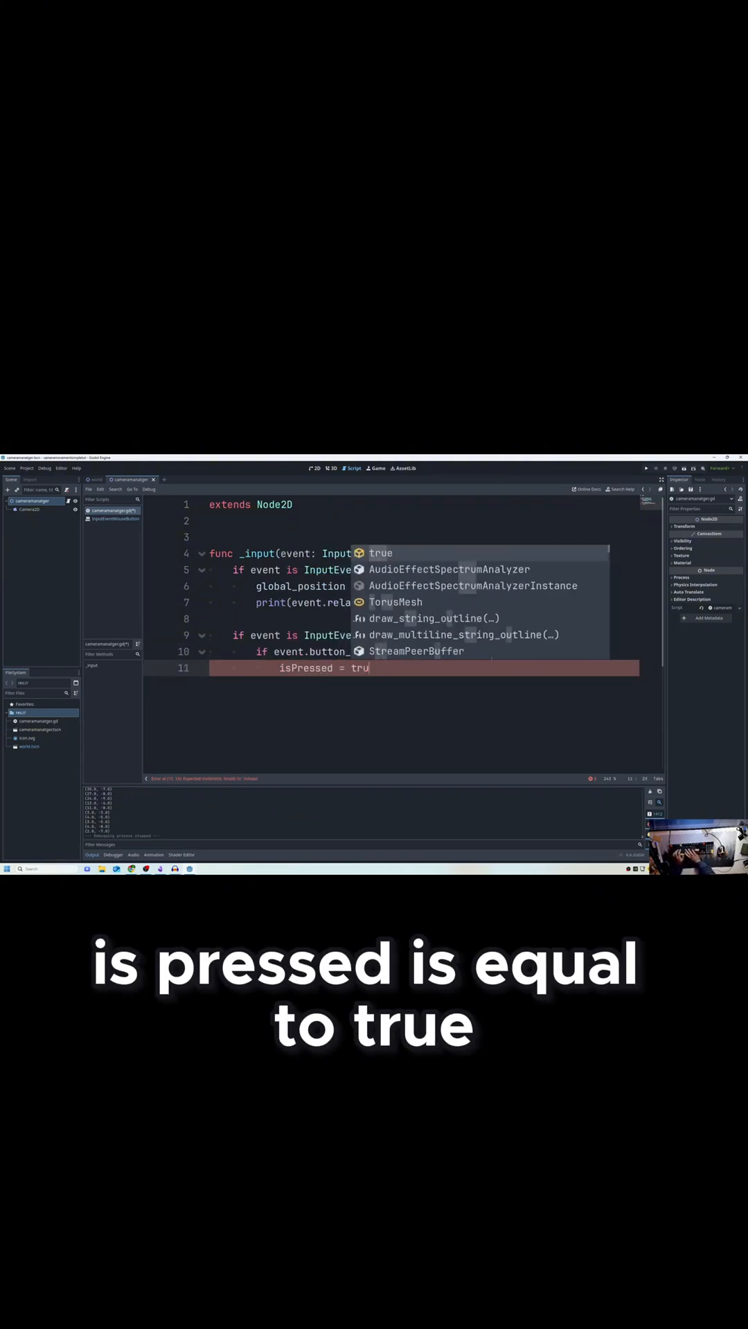